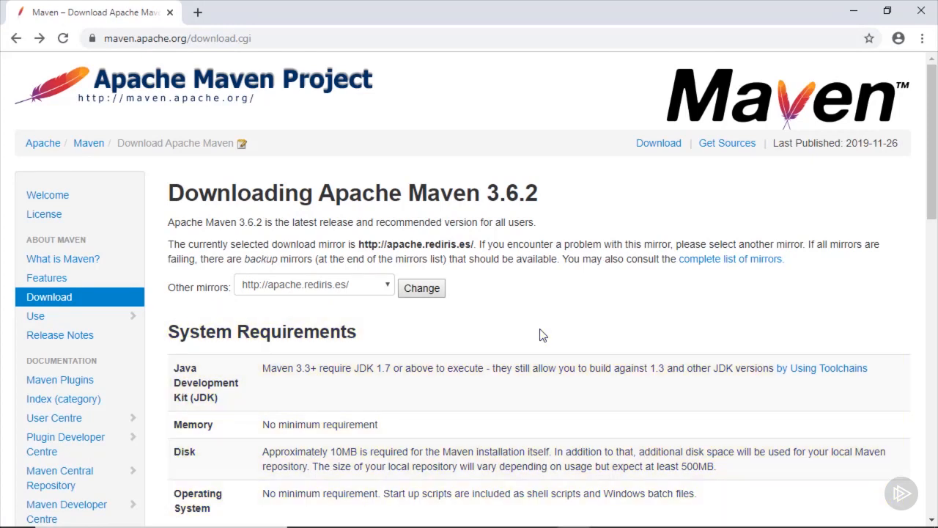
Scroll the Maven download page down to the apache-maven-3.6.2 files list
scroll(down, 3)
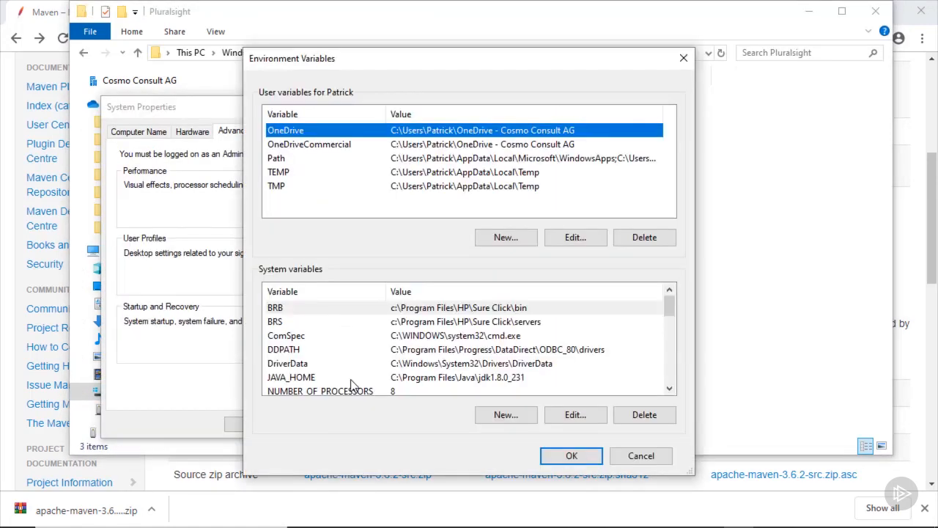
Create a MAVEN_HOME system variable for C:\Pluralsight\apache-maven-3.6.2, then select Path for editing
click(506, 414)
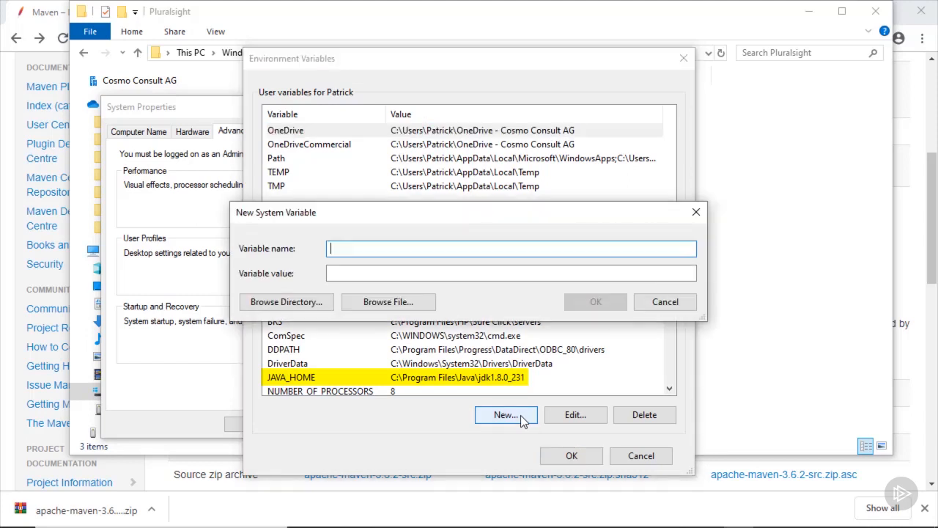
text(MAVEN_HOME)
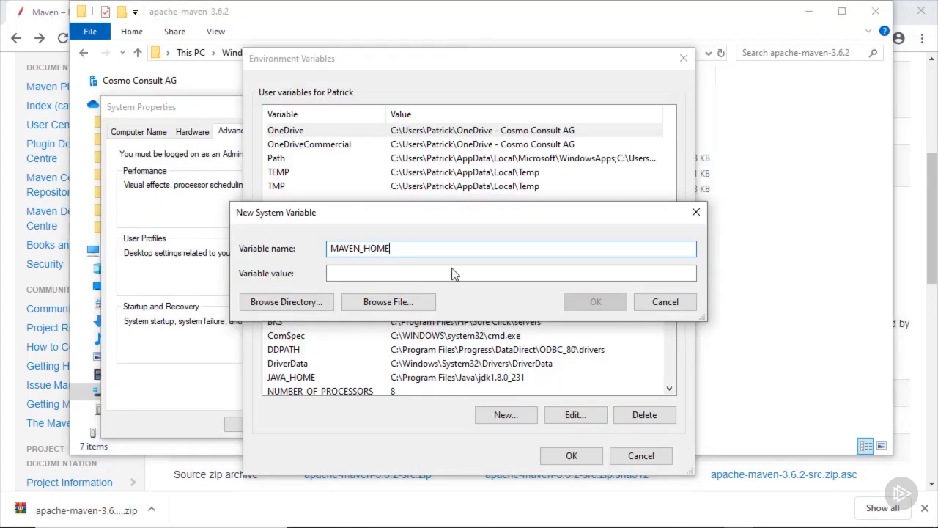
click(596, 302)
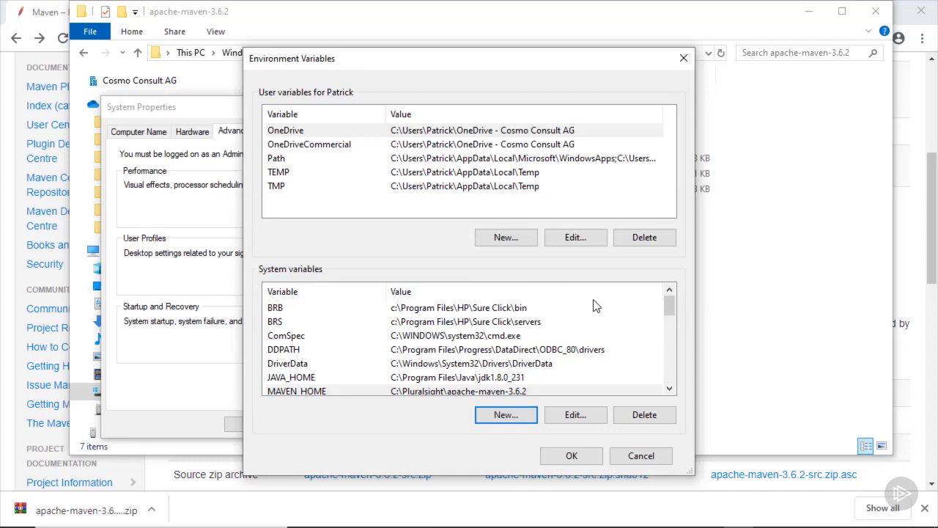
click(575, 414)
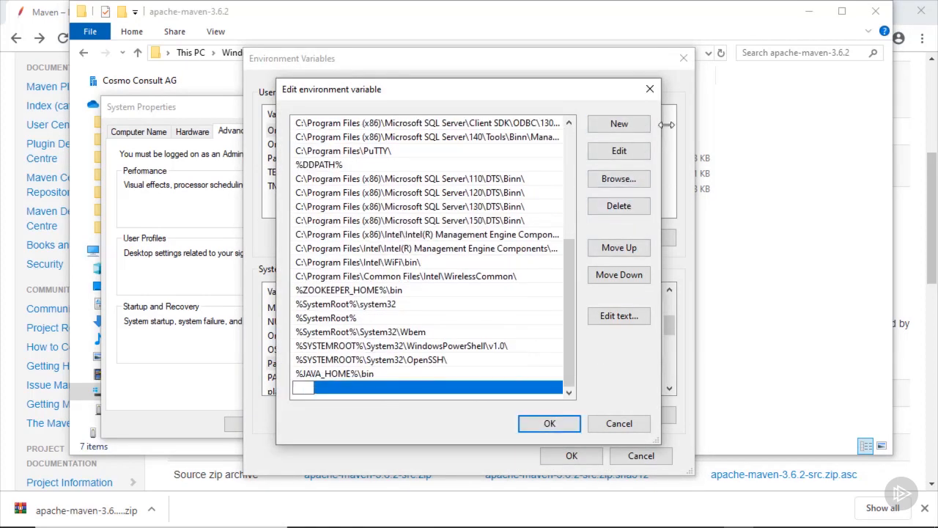
Add a %MAVEN_HOME%\bin entry to the system Path and save it
text(%MAVEN_HOME%\)
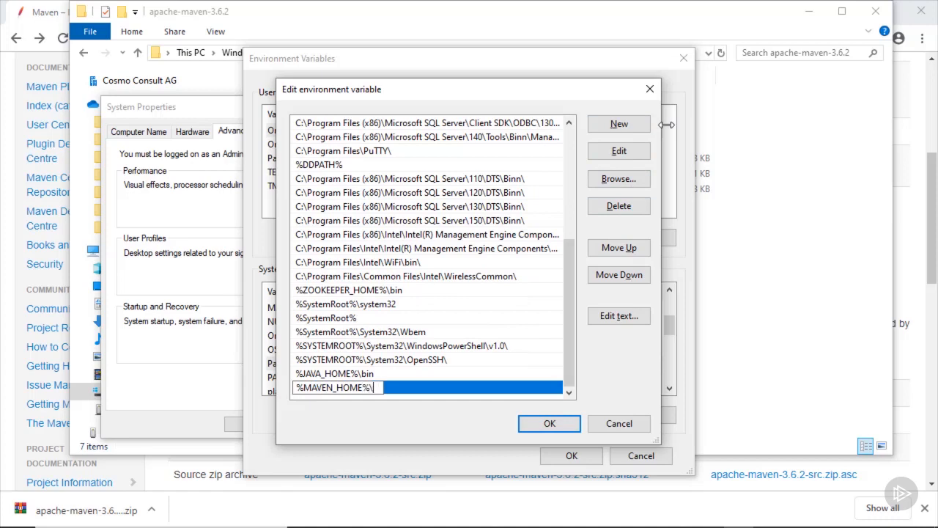
click(548, 422)
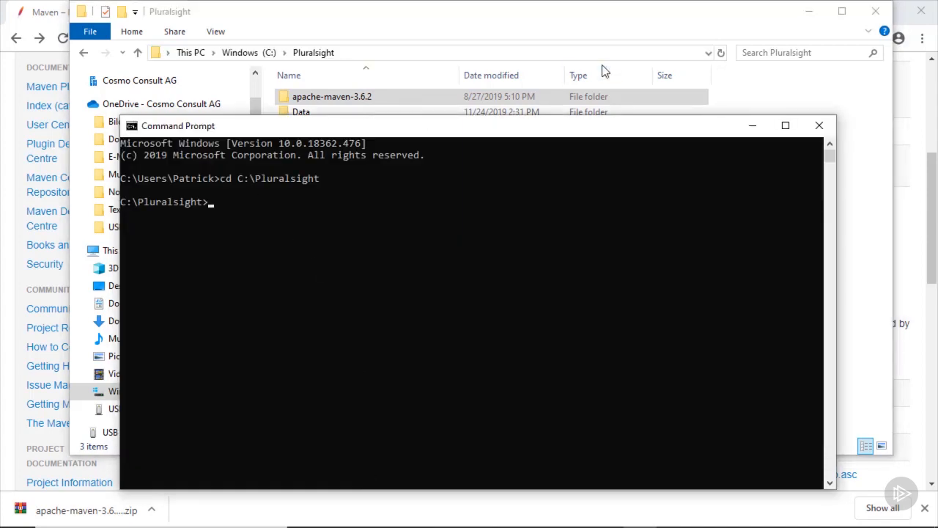
Run mvn archetype:generate and filter the archetype list with nifi
text(mvn archetype:generate)
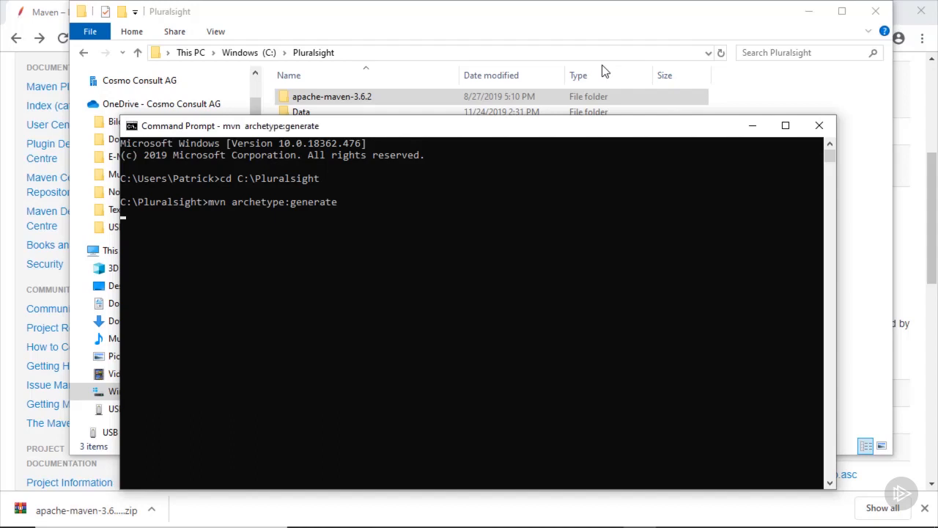
key(enter)
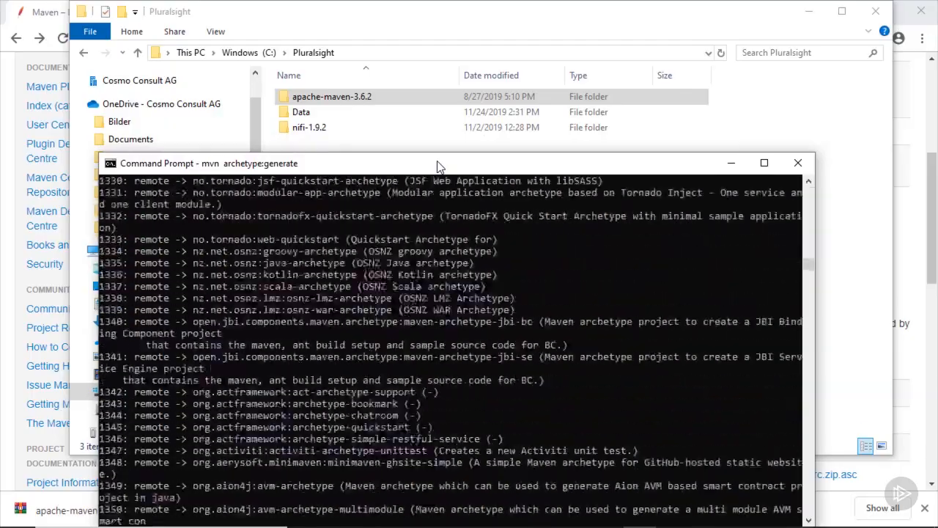
scroll(down, 3)
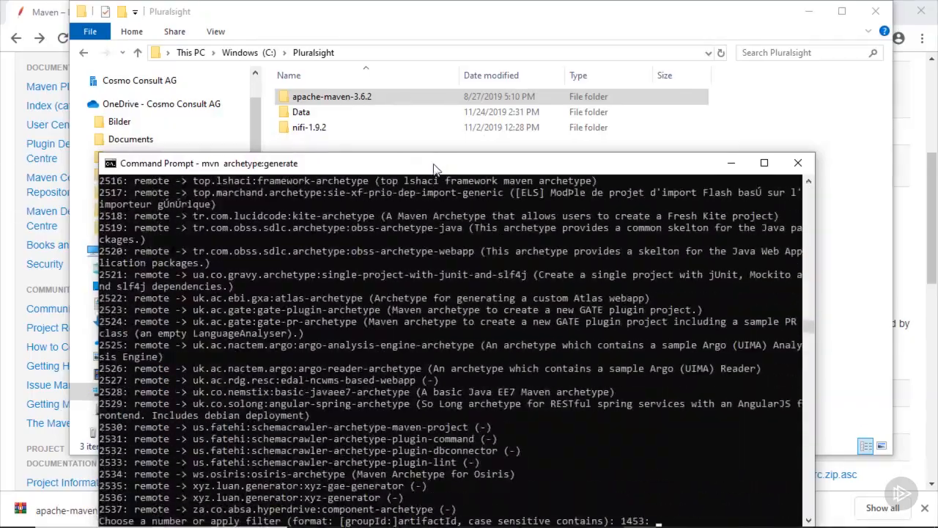
text(nifi)
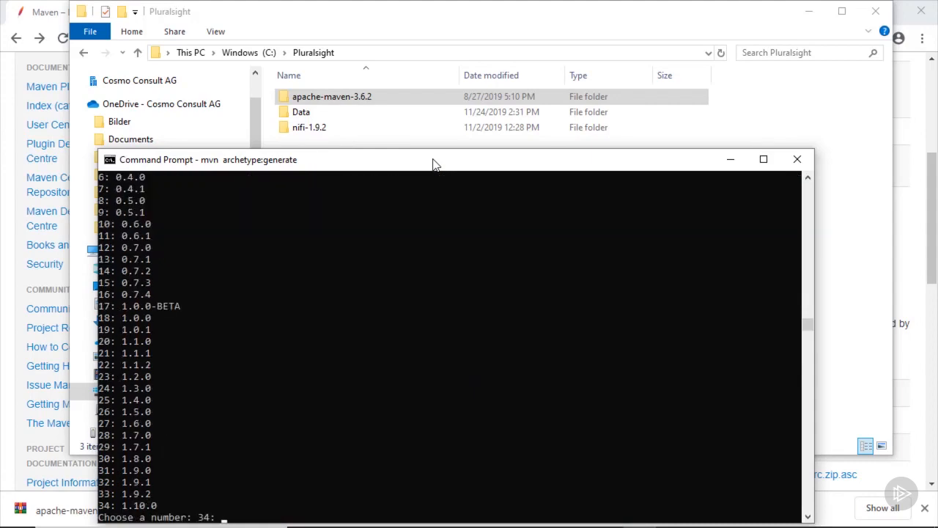
Choose option 31 for NiFi 1.9.0 and enter groupId PluralsightCustomProcessor, artifactId nifi-pluralsight-bundle
text(31)
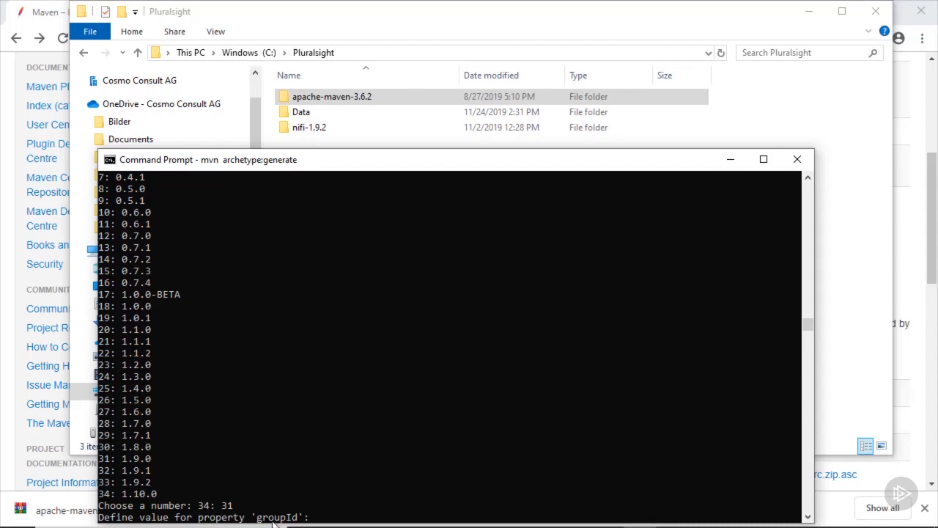
text(PluralsightCustomProcessor)
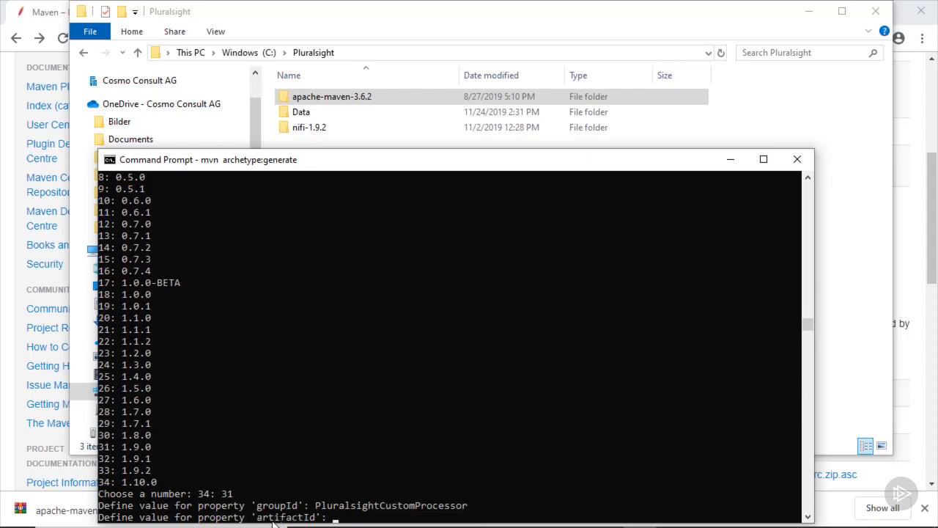
text(nifi)
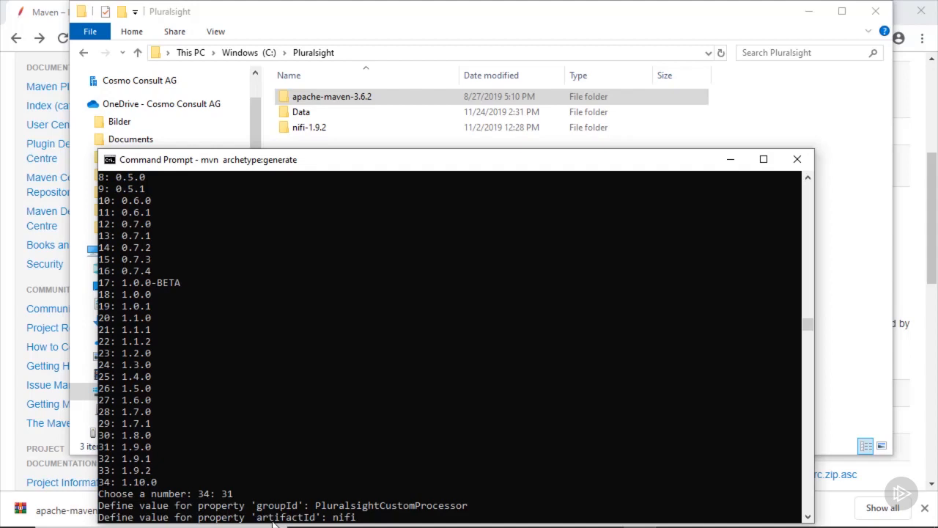
text(-pluralsight)
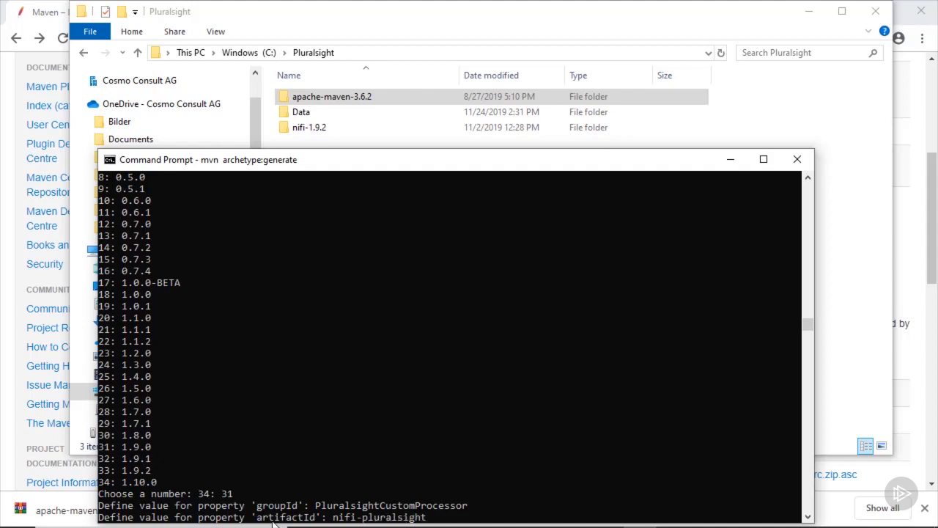
text(nifi-pluralsight-bundle)
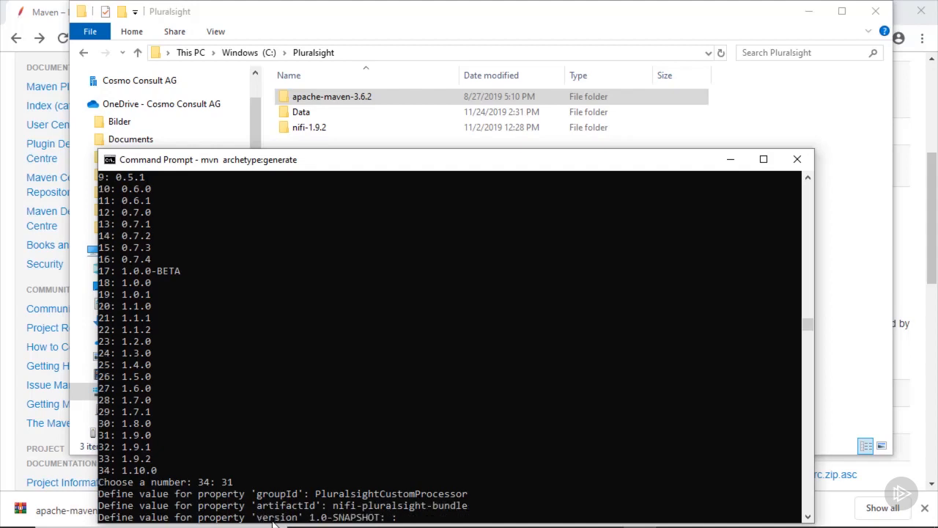
Enter version 1, package pluralsight and confirm the archetype settings with y
text(1)
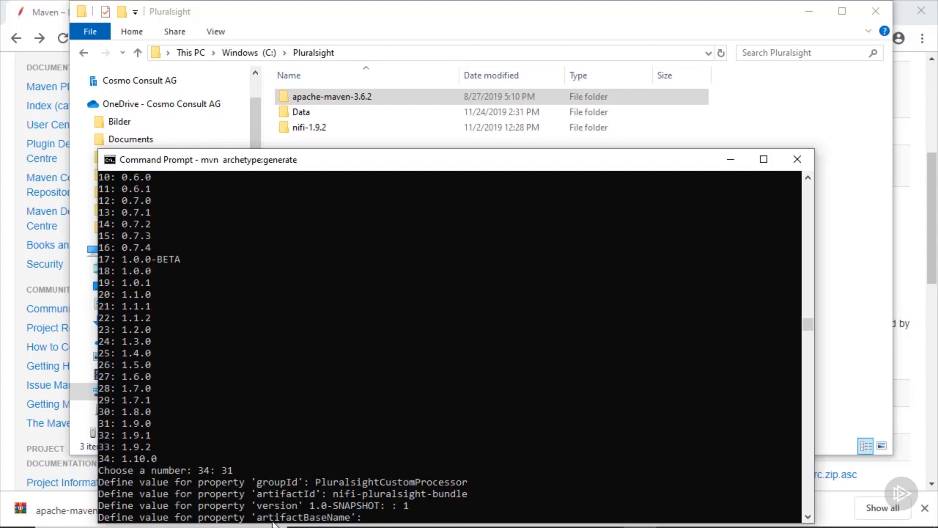
text(pluralsight)
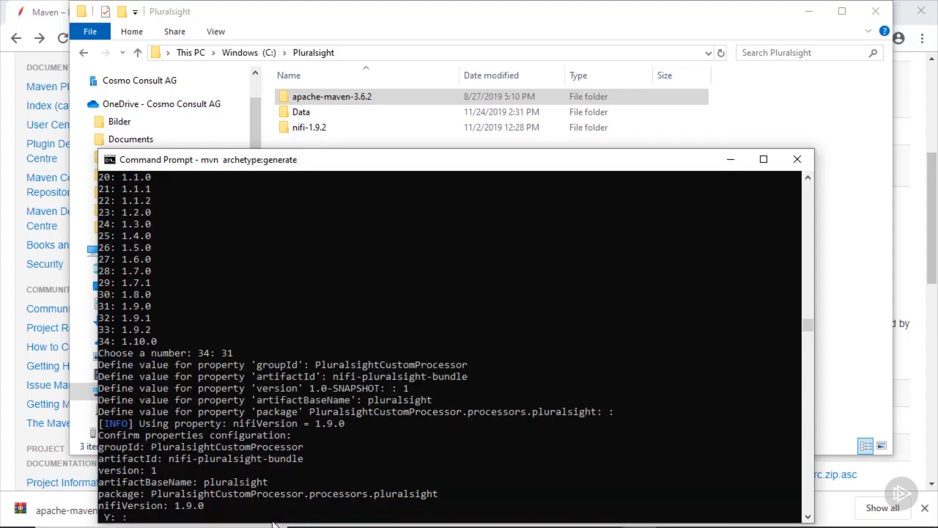
text(y)
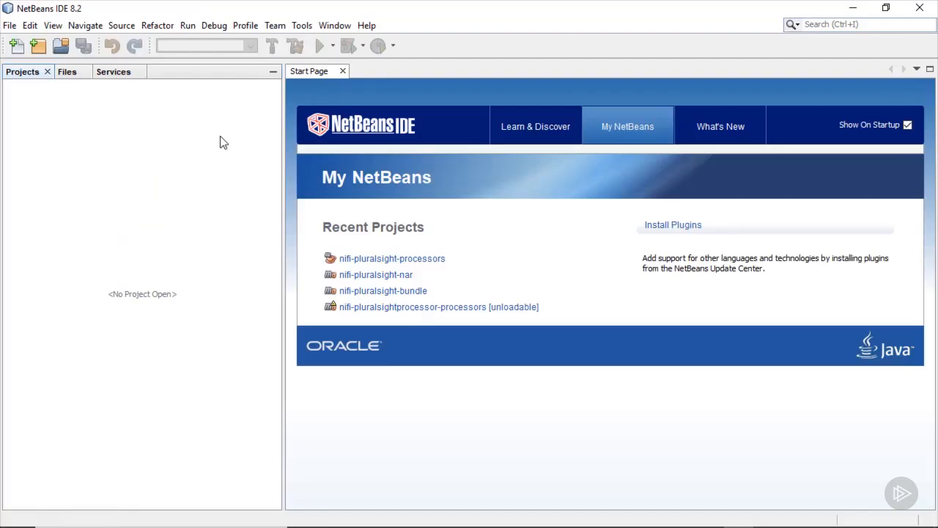
In Tools > Options, keep Maven Home on the local apache-maven-3.6.2 installation and confirm
click(302, 25)
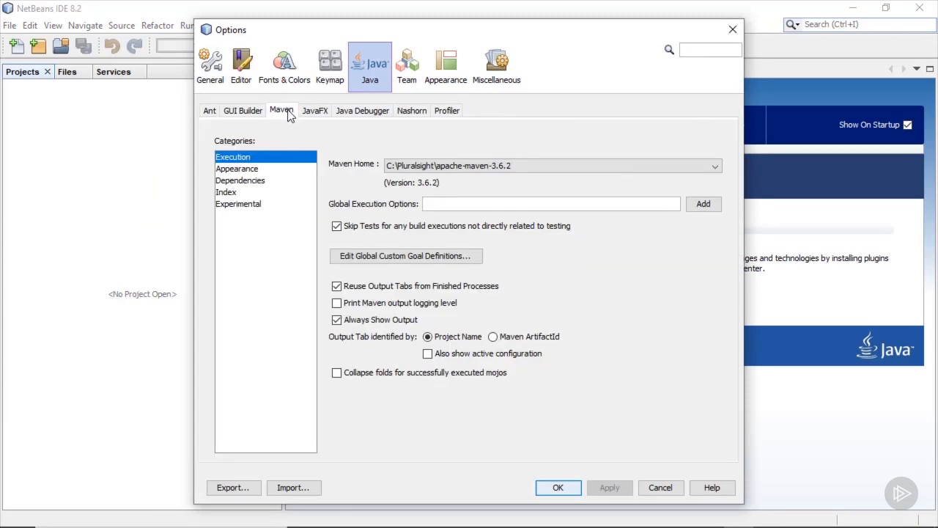
click(714, 164)
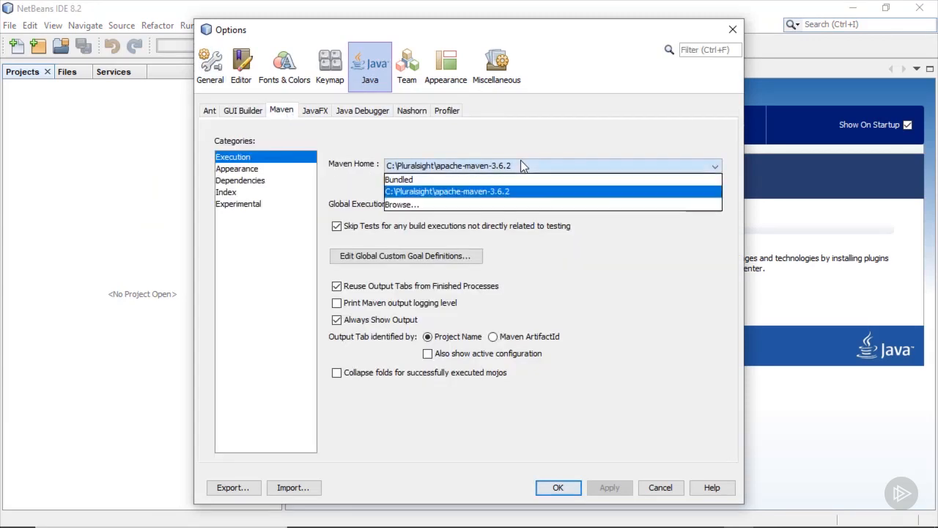
click(447, 191)
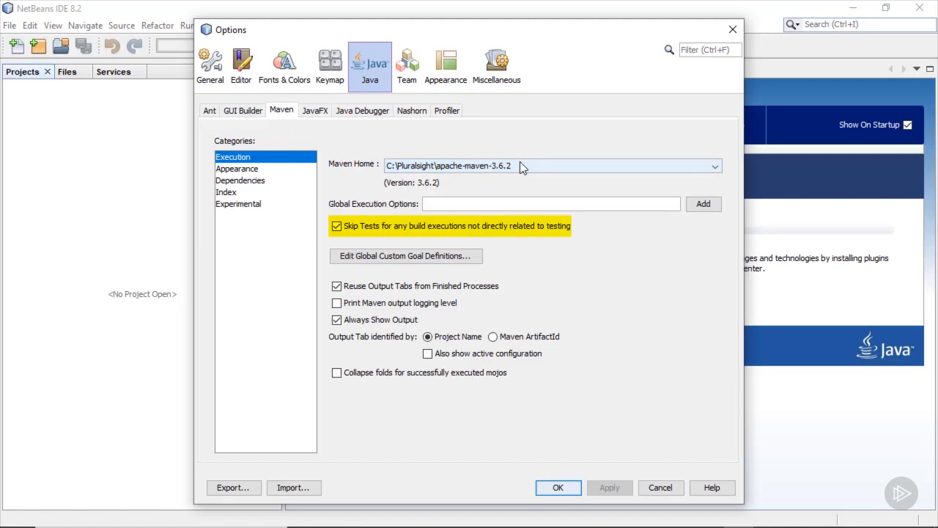
click(557, 487)
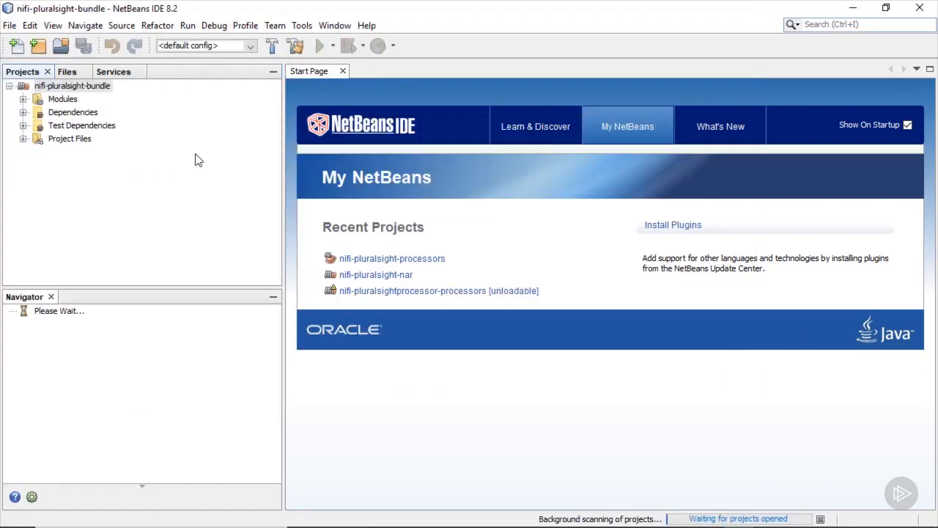
Open the nifi-pluralsight-processors module of the bundle
click(109, 111)
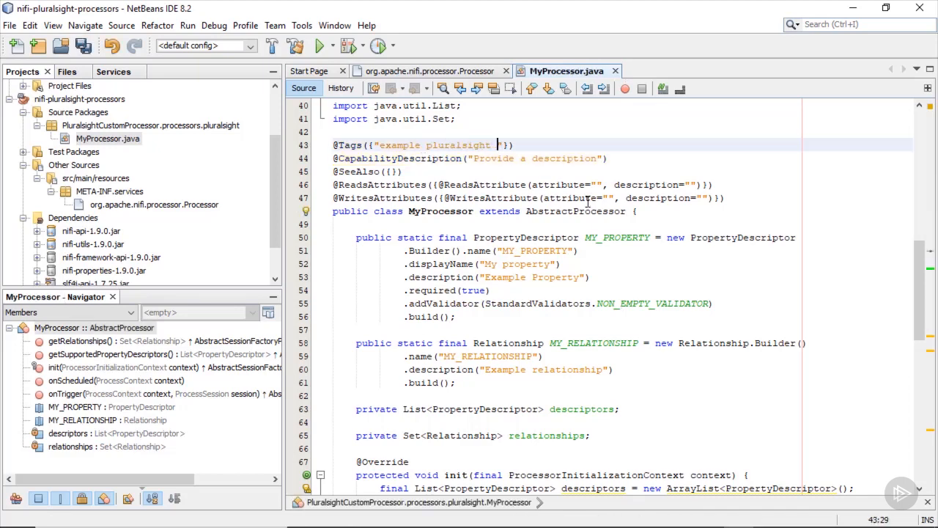
text(pl)
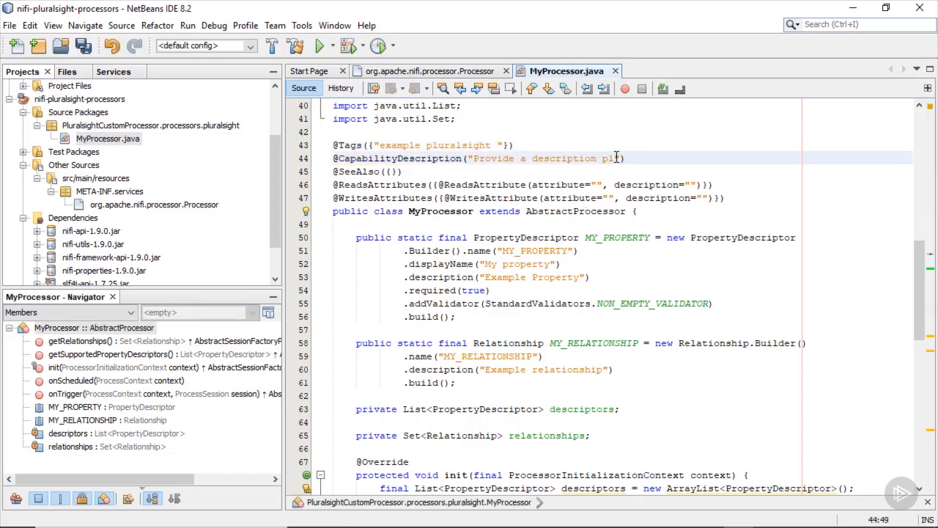
text(uralsight)
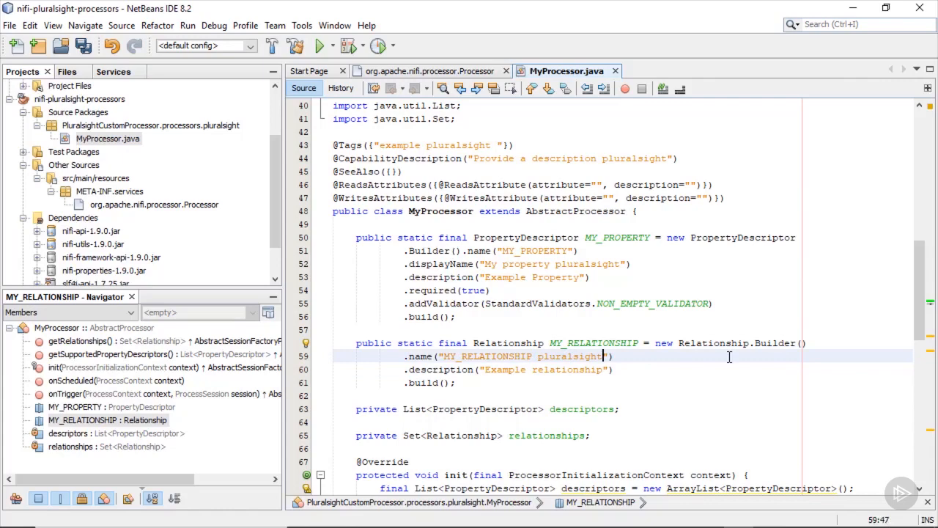
scroll(down, 3)
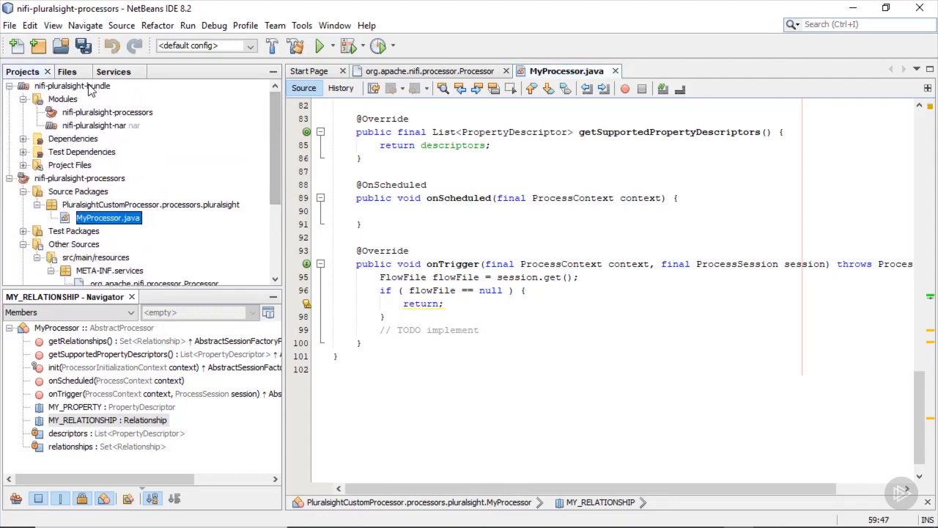
Clean and Build the nifi-pluralsight-bundle project from its context menu
right_click(62, 85)
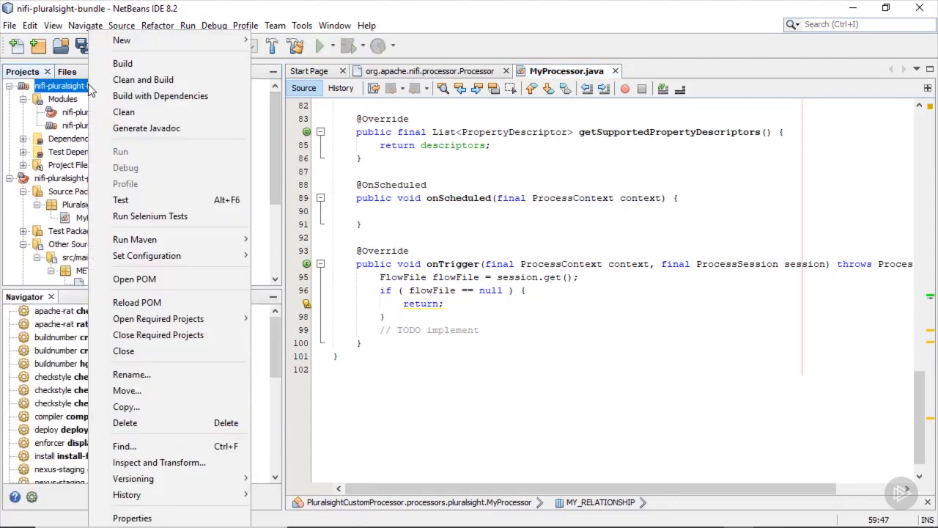
mouse_move(144, 80)
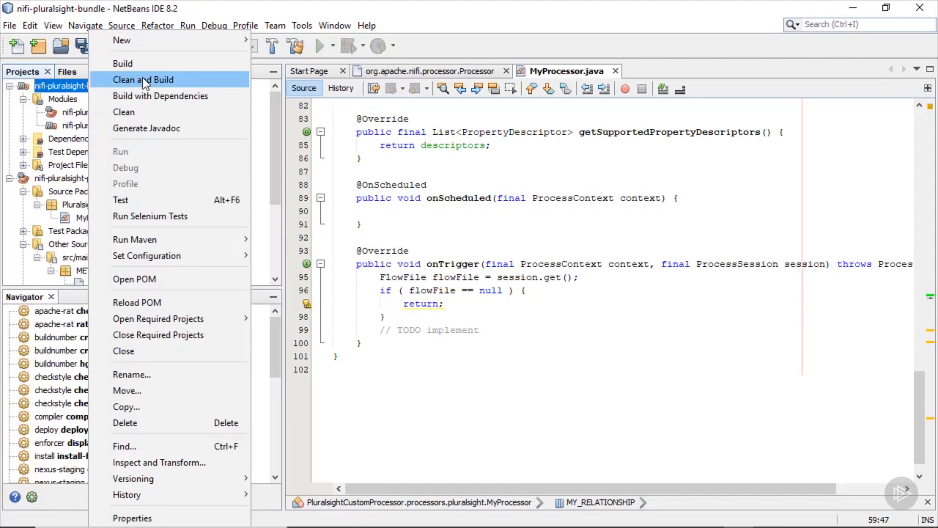
click(144, 80)
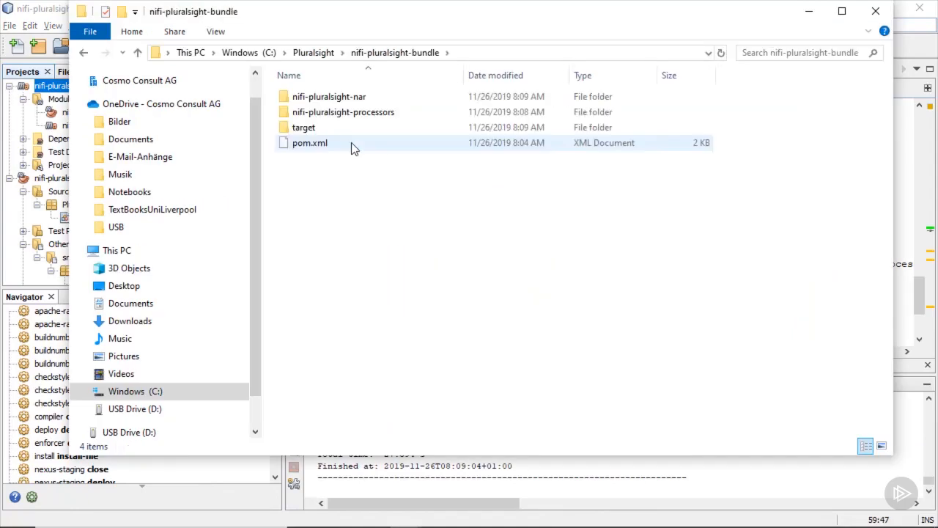
Open a subfolder inside C:\Pluralsight\nifi-pluralsight-bundle in File Explorer
double_click(329, 97)
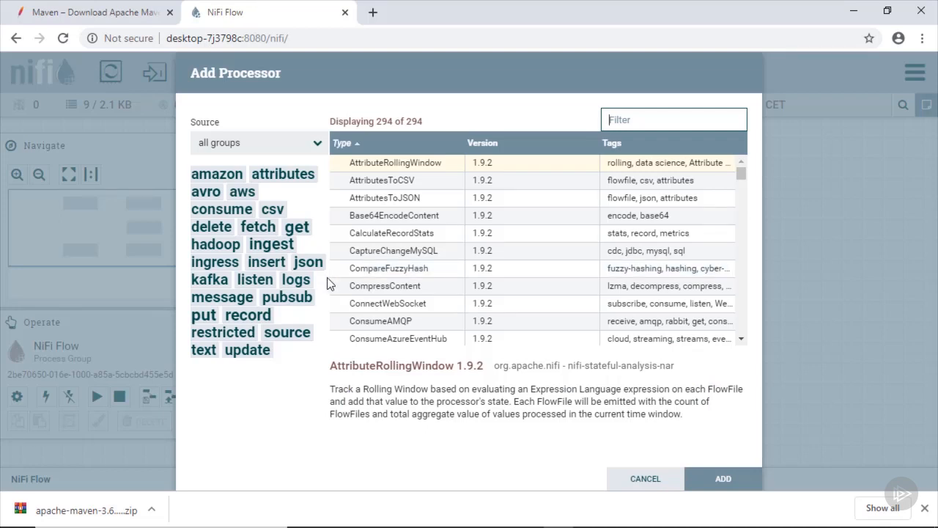
Add the custom MyProcessor to the NiFi flow and view its My property pluralsight setting
text(my)
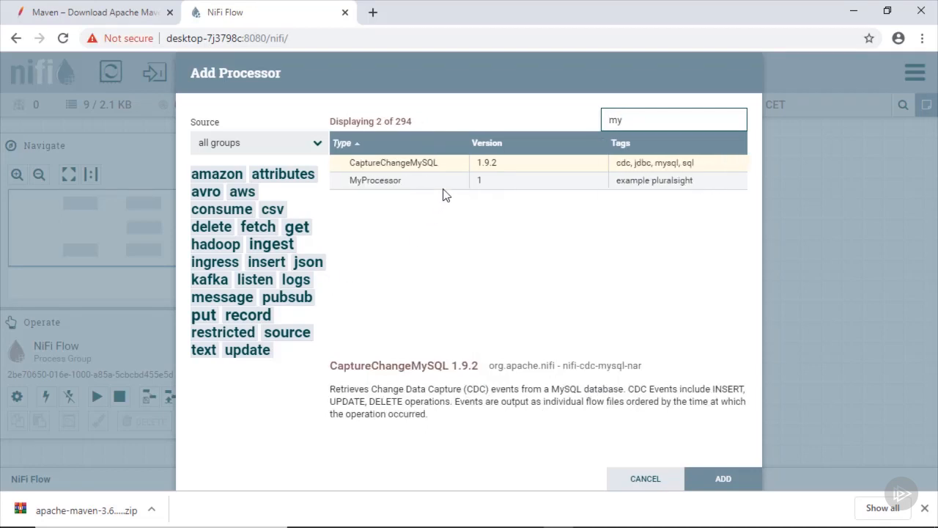
click(375, 179)
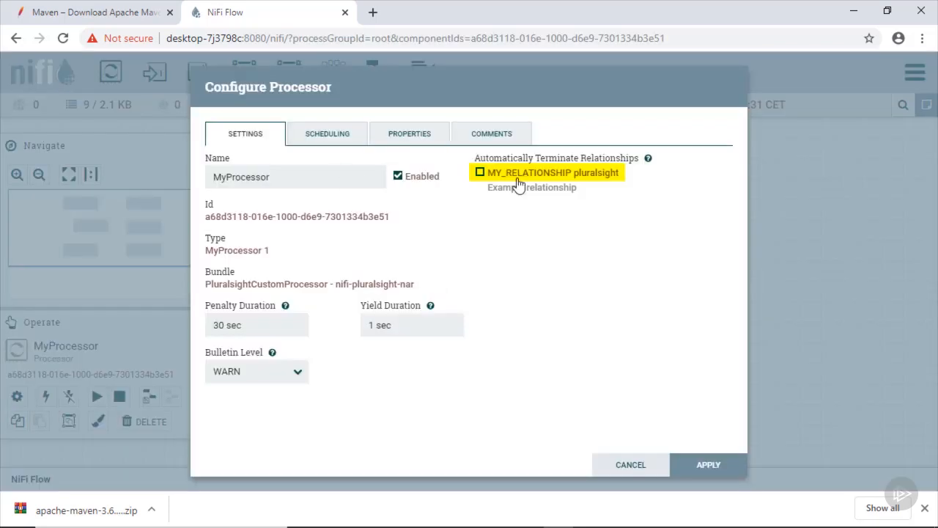
click(409, 134)
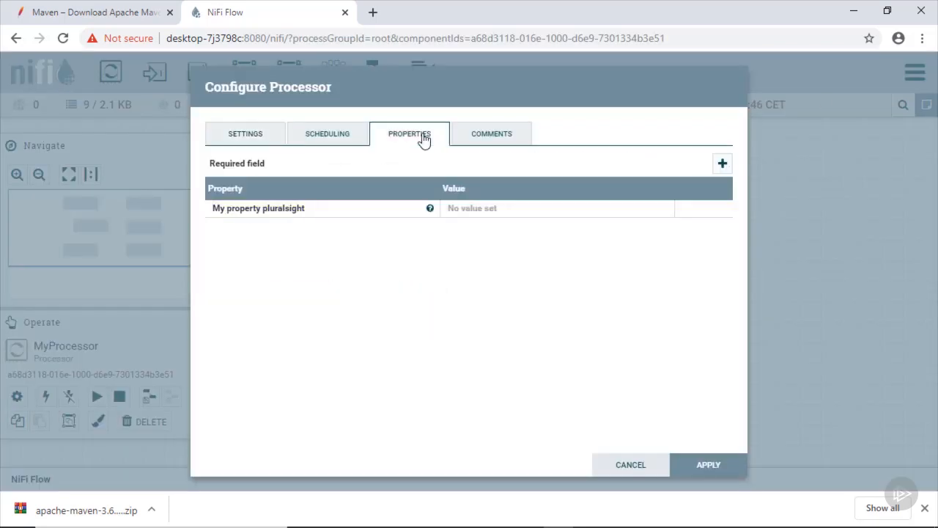